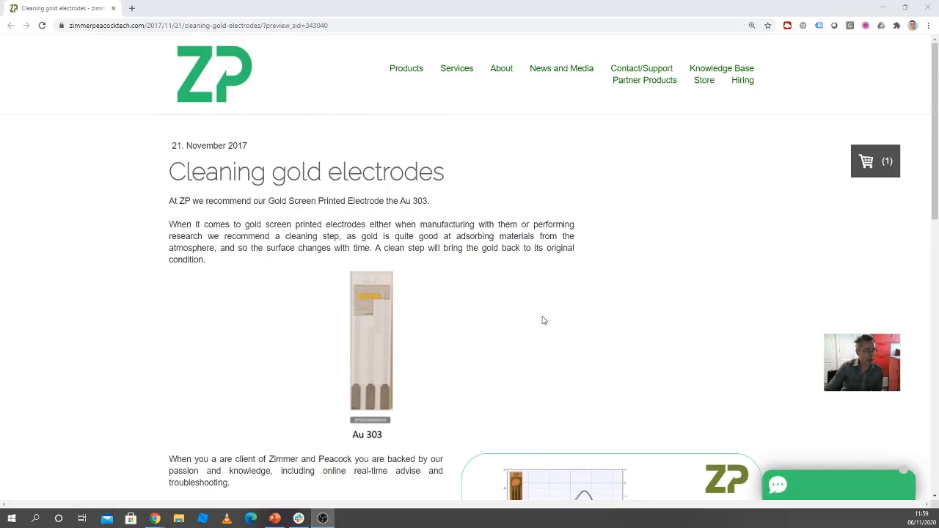
pyautogui.moveTo(440, 310)
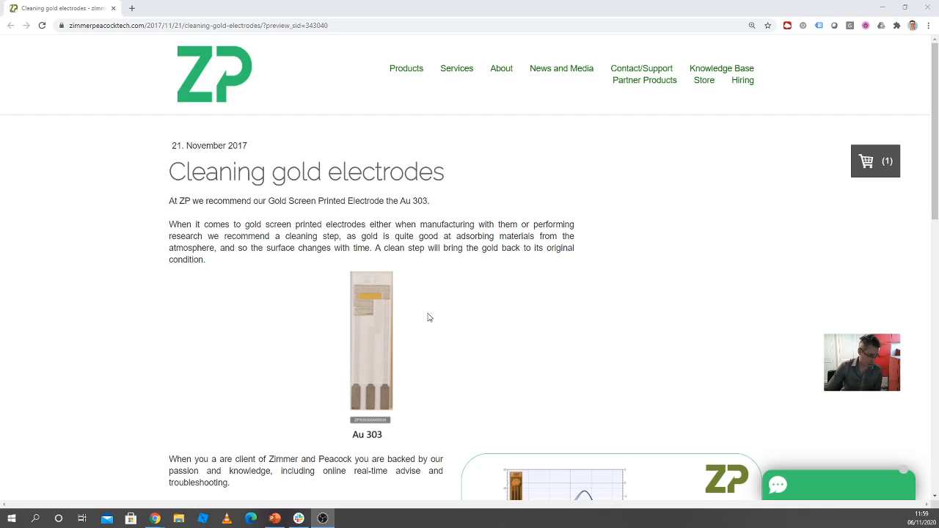
pyautogui.scroll(-3)
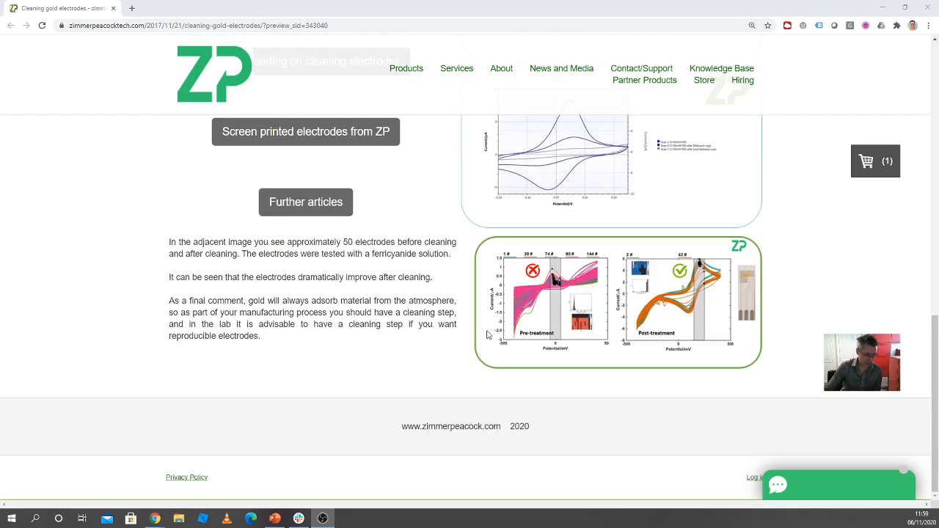
pyautogui.moveTo(625, 339)
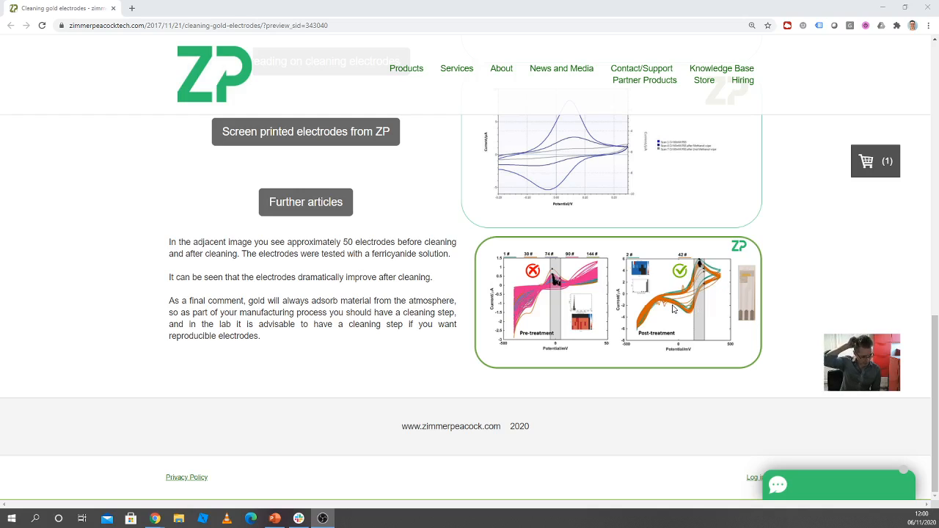
pyautogui.moveTo(695, 317)
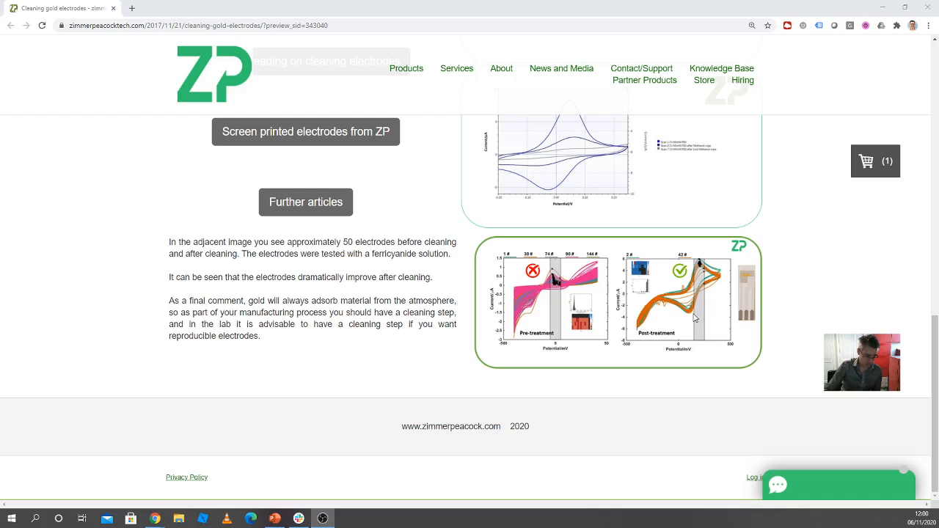
pyautogui.moveTo(701, 277)
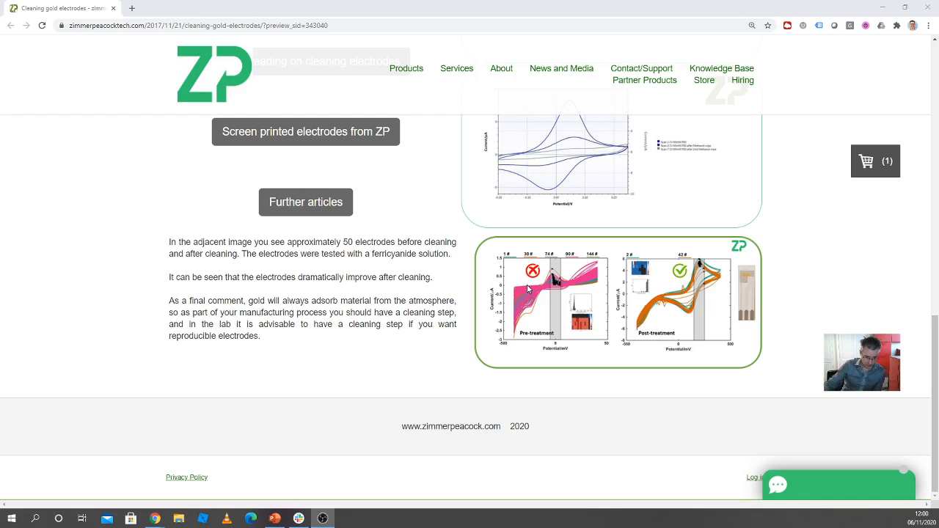
pyautogui.moveTo(384, 277)
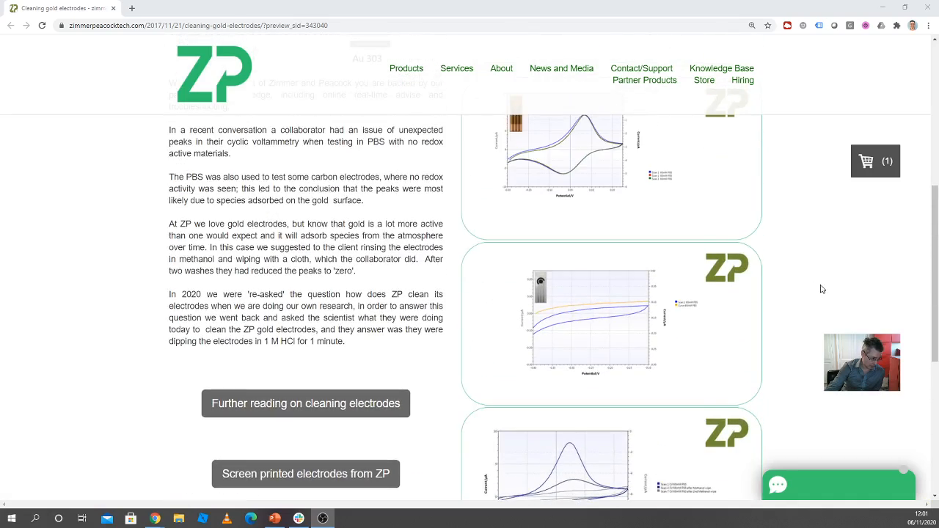
pyautogui.scroll(3)
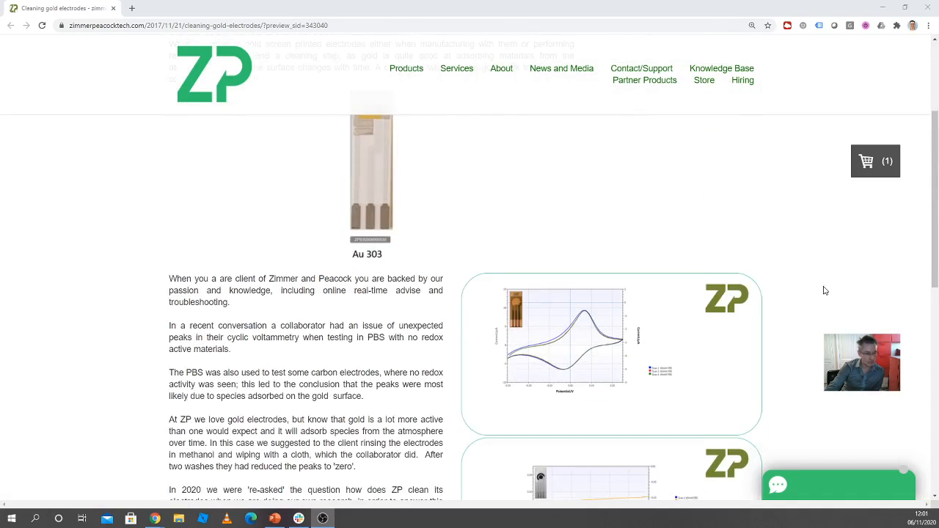
pyautogui.scroll(-3)
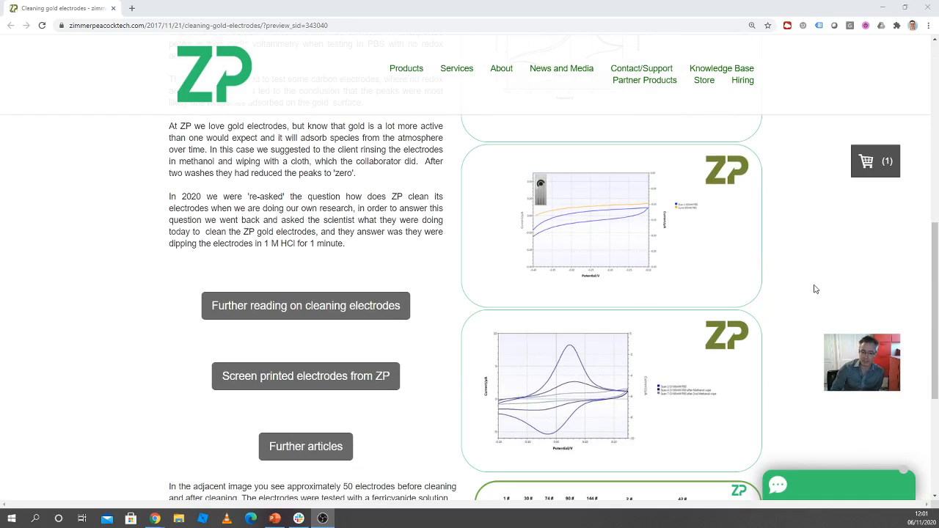
pyautogui.moveTo(722, 271)
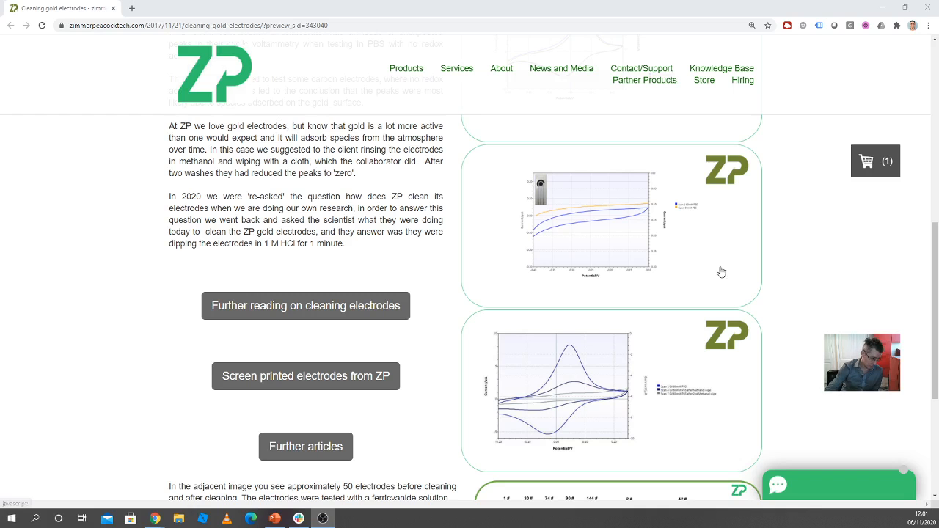
pyautogui.scroll(-3)
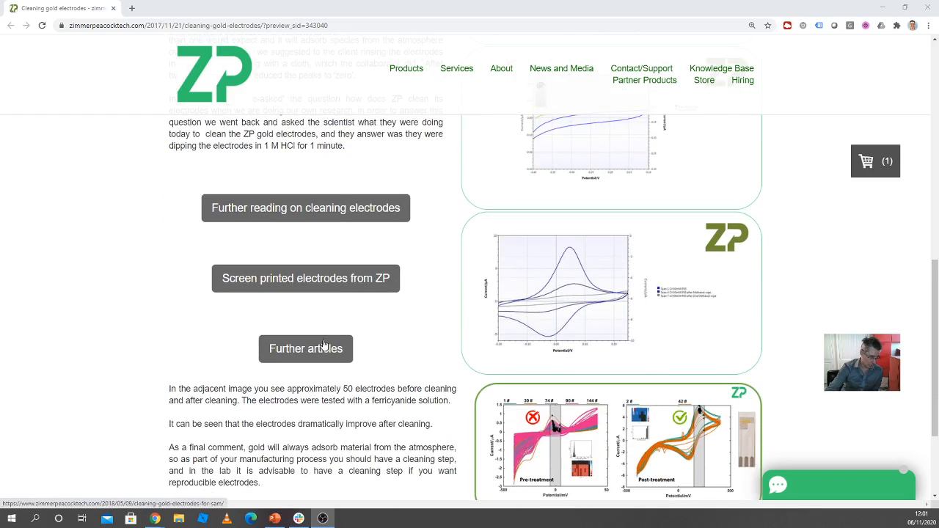
pyautogui.scroll(-3)
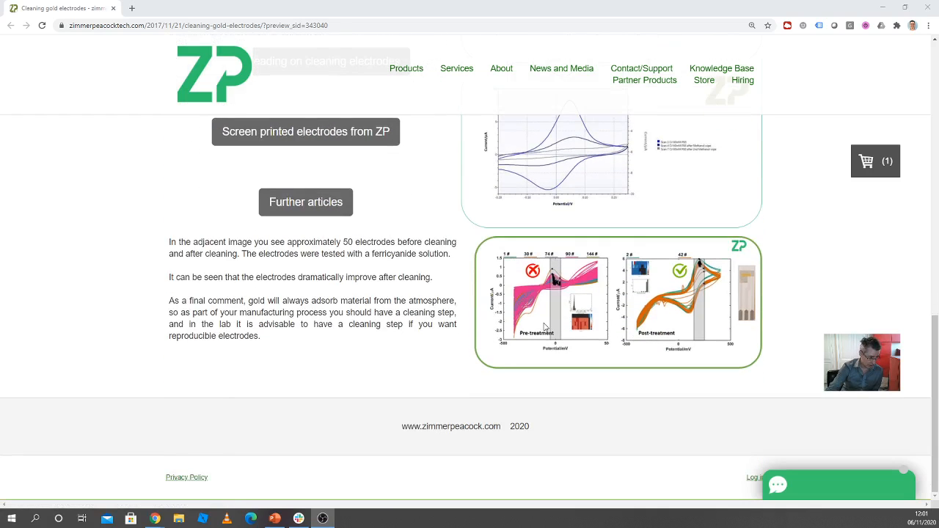
pyautogui.scroll(3)
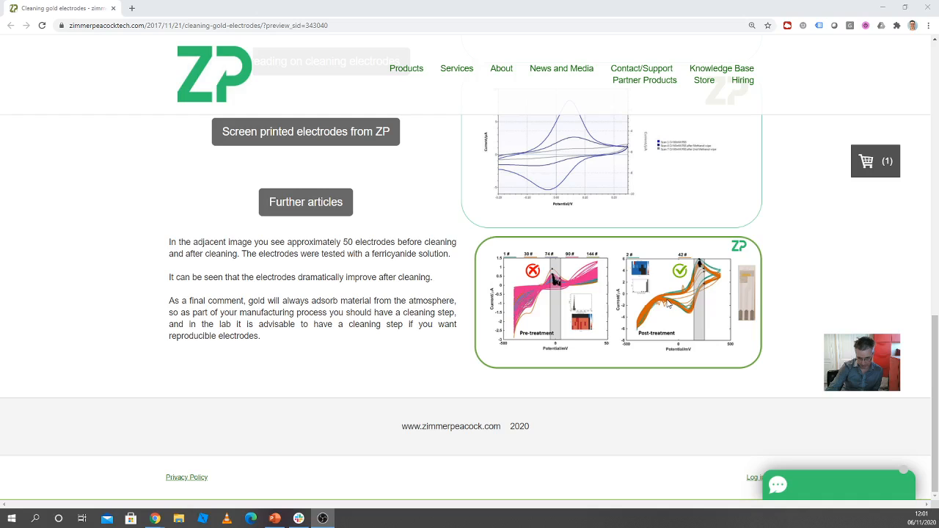
pyautogui.moveTo(616, 317)
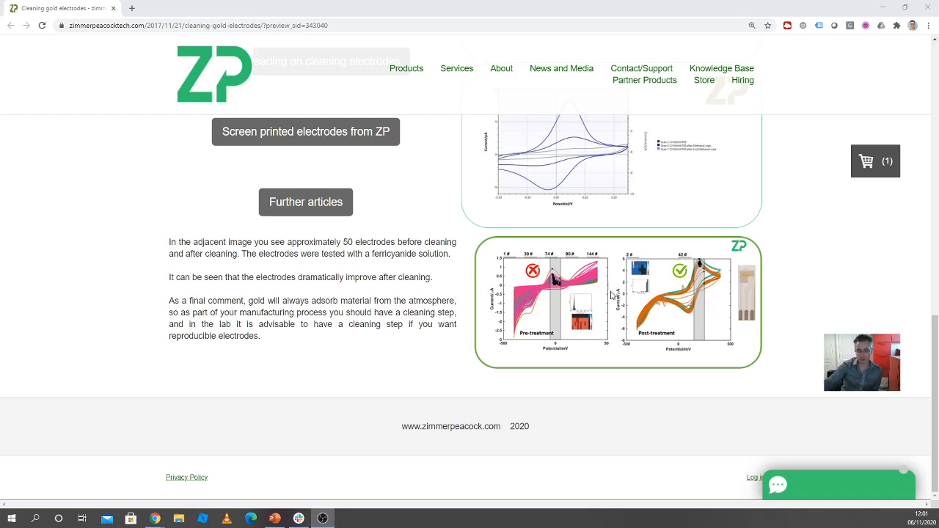
pyautogui.moveTo(655, 329)
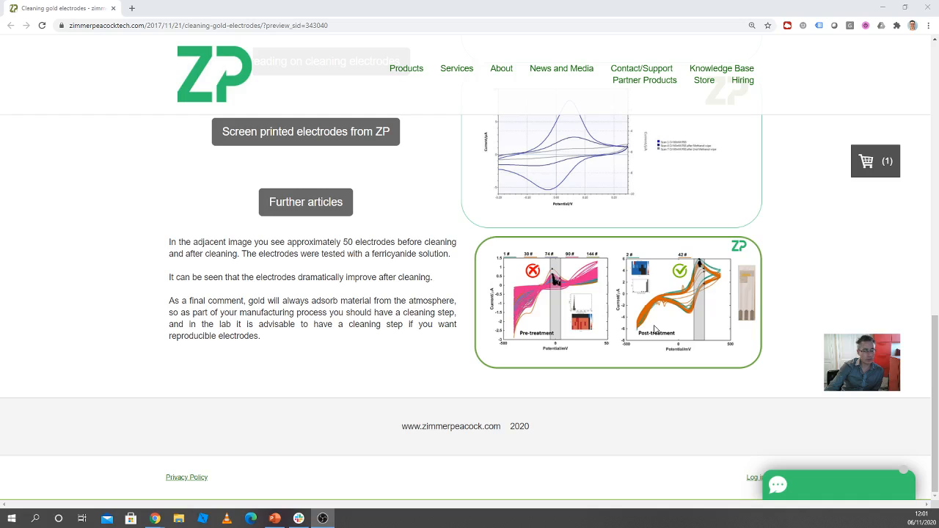